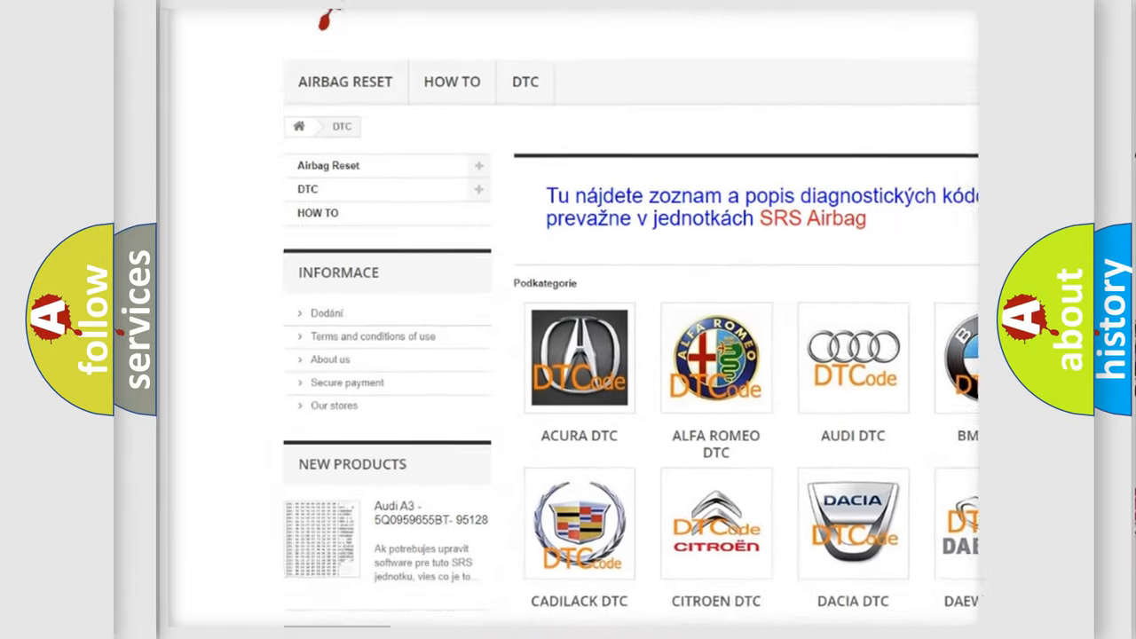
{"action": "scroll", "scroll_direction": "down", "scroll_amount": 3}
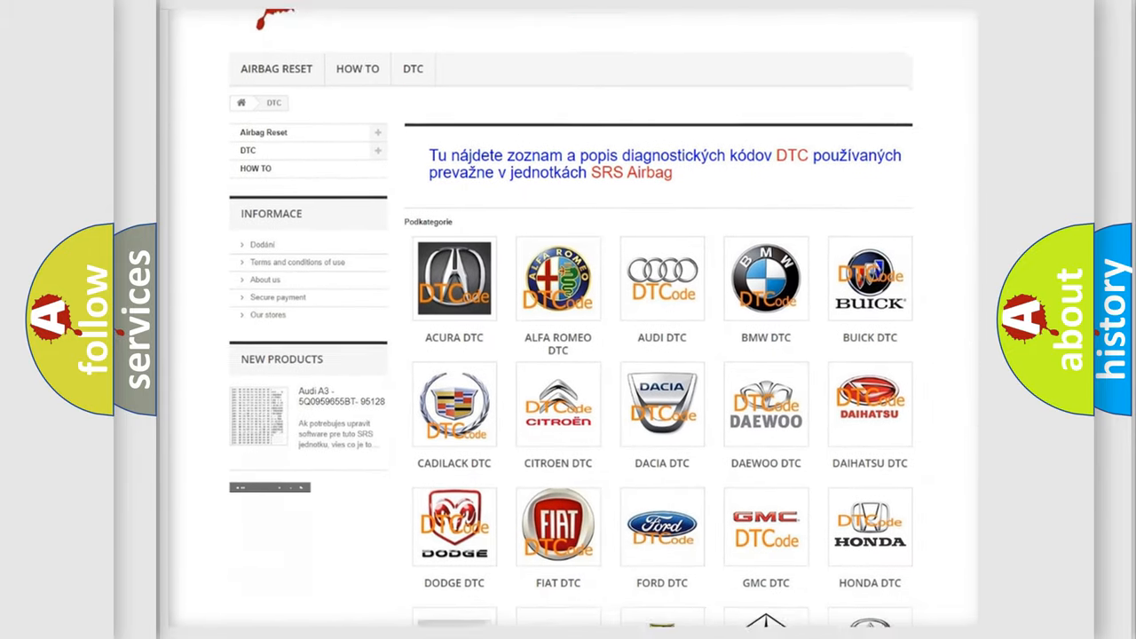
{"action": "scroll", "scroll_direction": "down", "scroll_amount": 3}
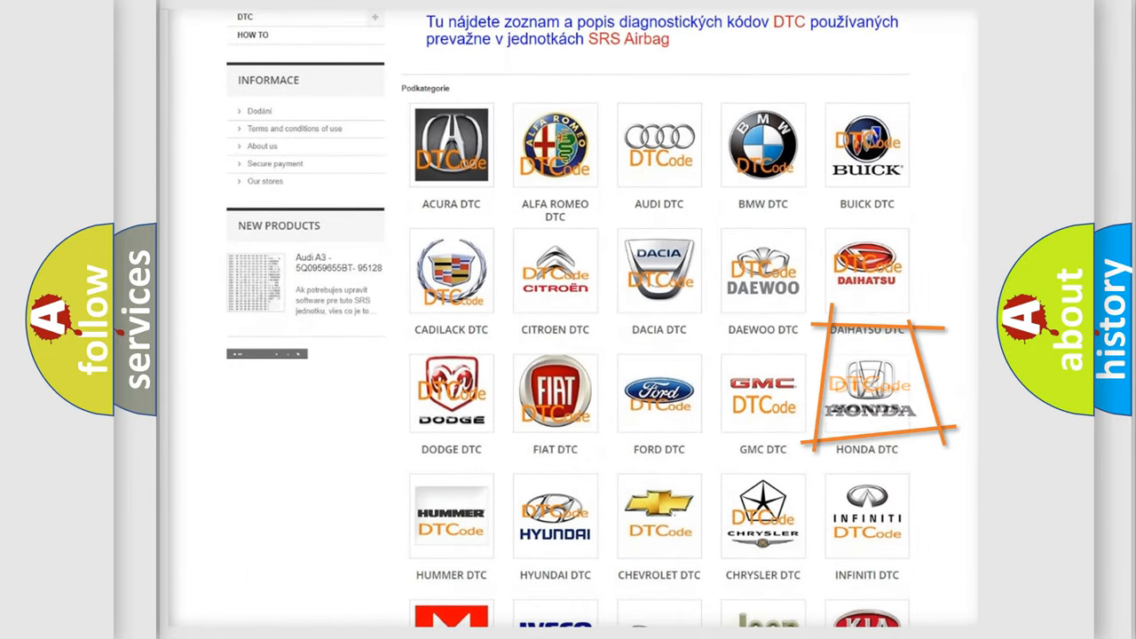